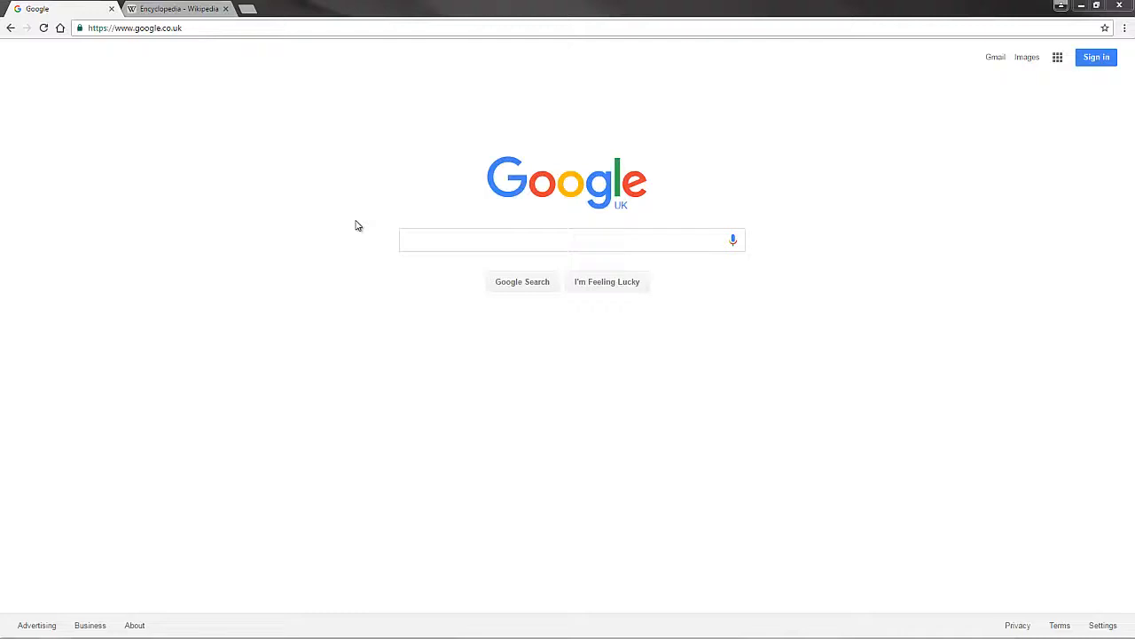
{"action": "mouse_move", "coordinate": [305, 201]}
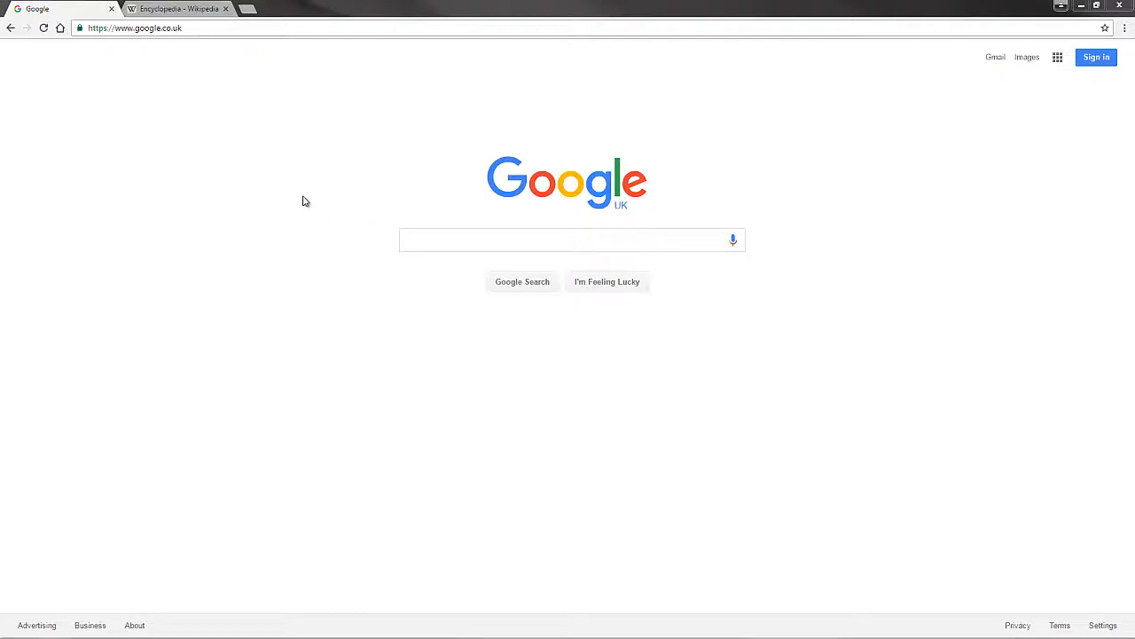
{"action": "mouse_move", "coordinate": [448, 195]}
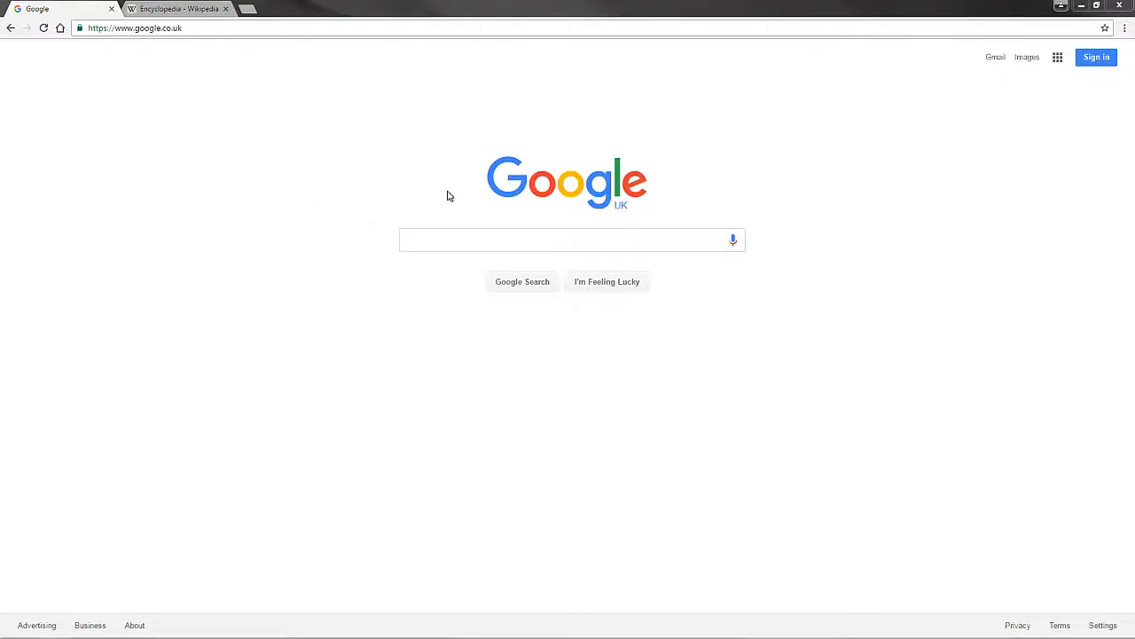
Search the Chrome Web Store for 'web to word' to find Save Webpage As Word Document
{"action": "left_click", "coordinate": [572, 240]}
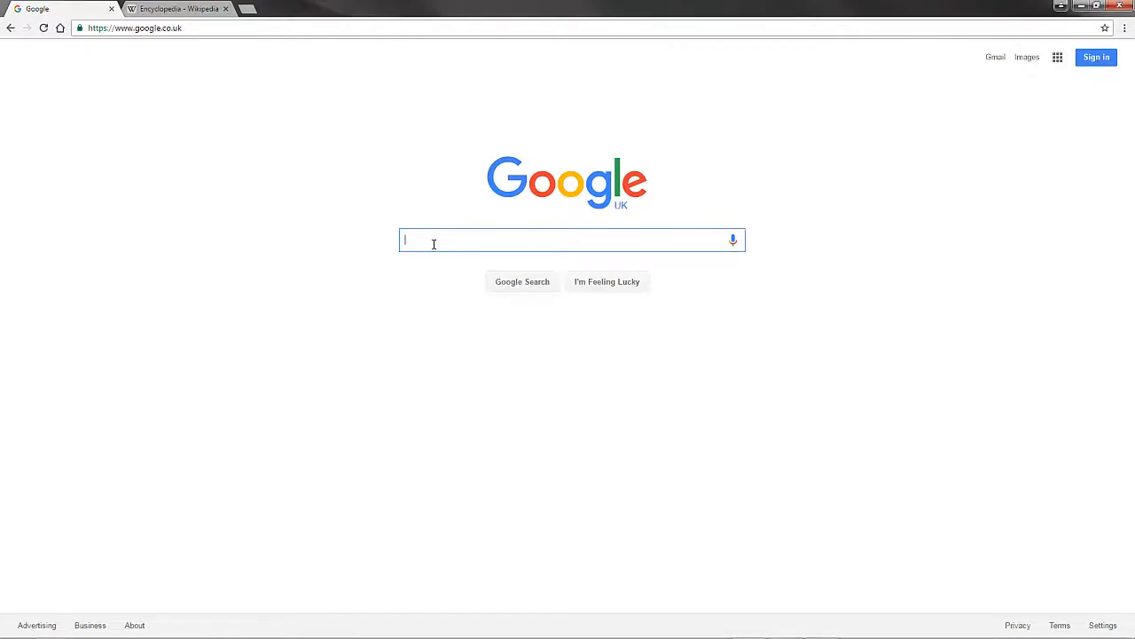
{"action": "type", "text": "chrome"}
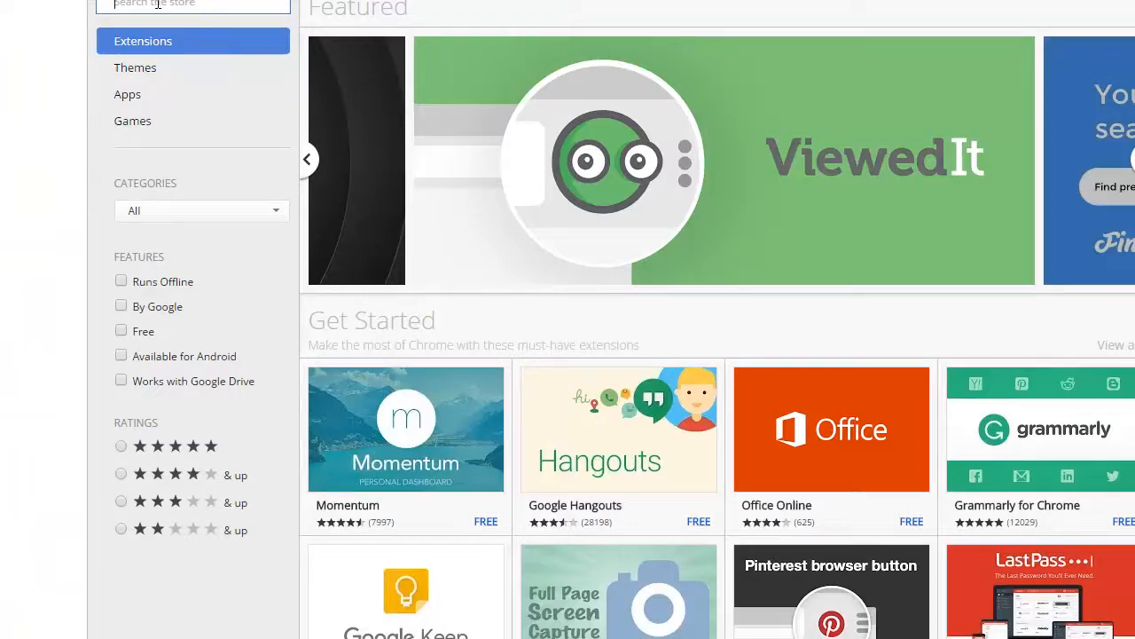
{"action": "type", "text": "web to word"}
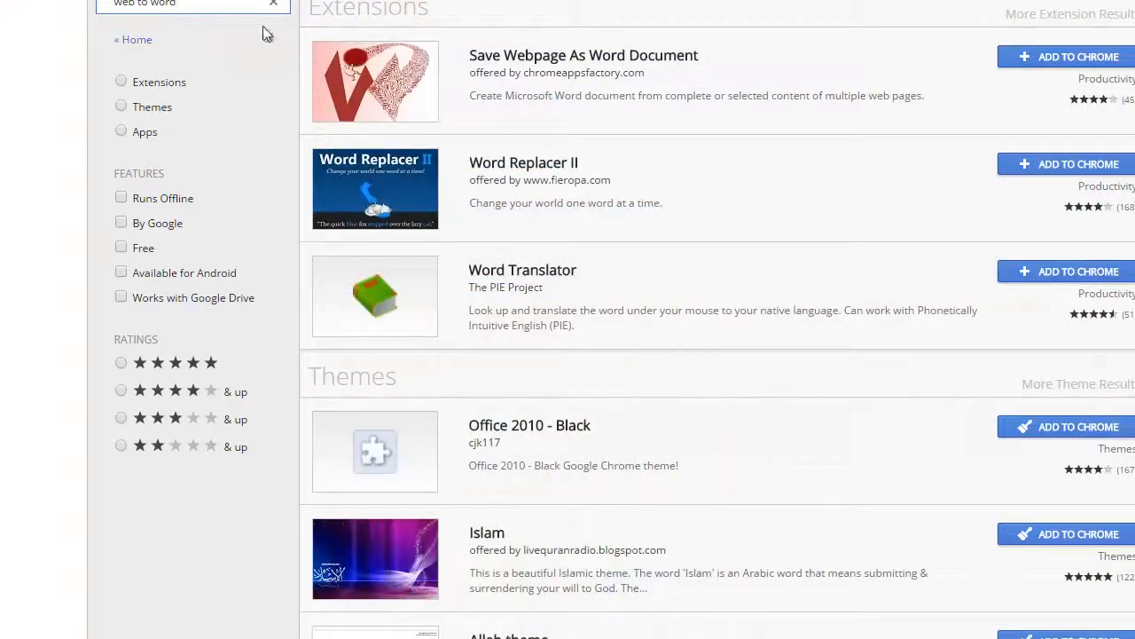
{"action": "mouse_move", "coordinate": [506, 67]}
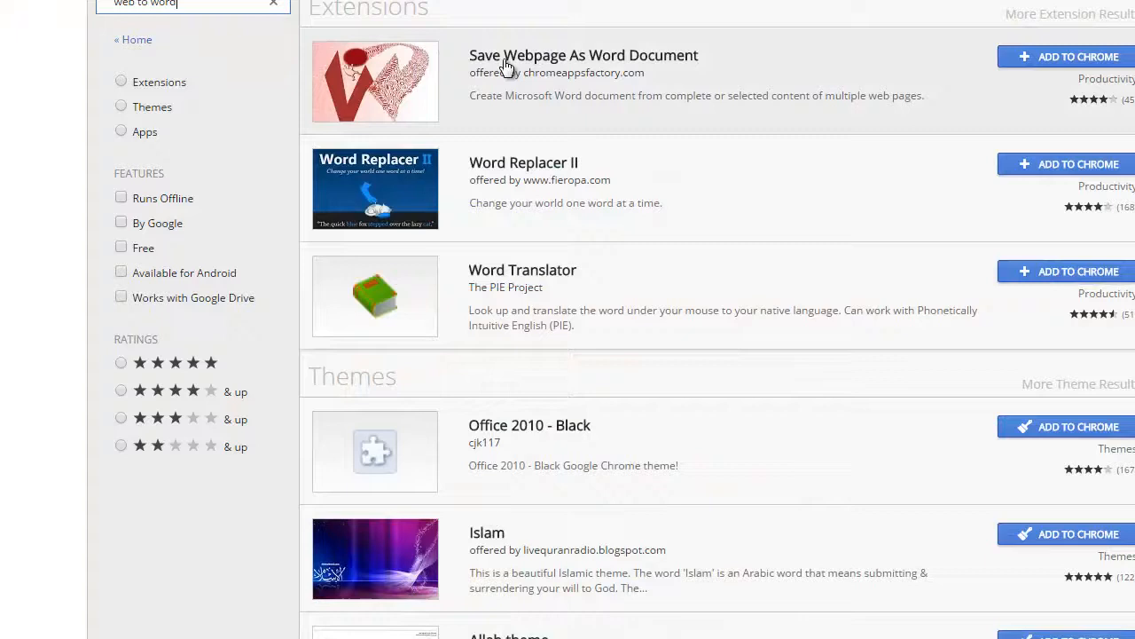
{"action": "mouse_move", "coordinate": [659, 66]}
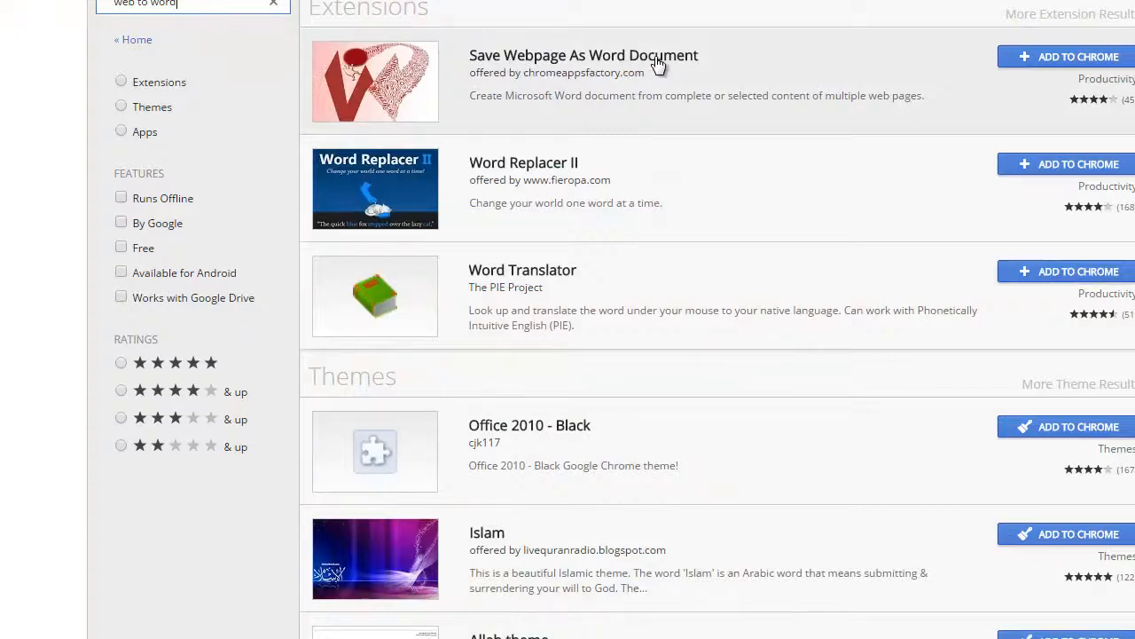
{"action": "mouse_move", "coordinate": [861, 90]}
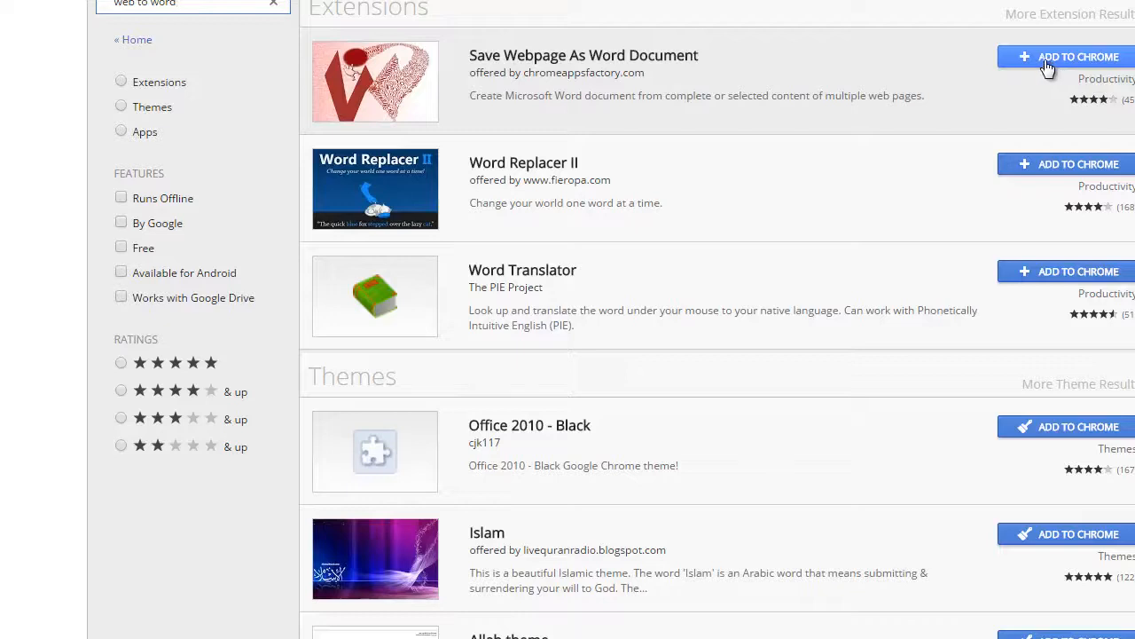
Install the Save Webpage As Word Document extension and confirm adding it
{"action": "left_click", "coordinate": [1065, 57]}
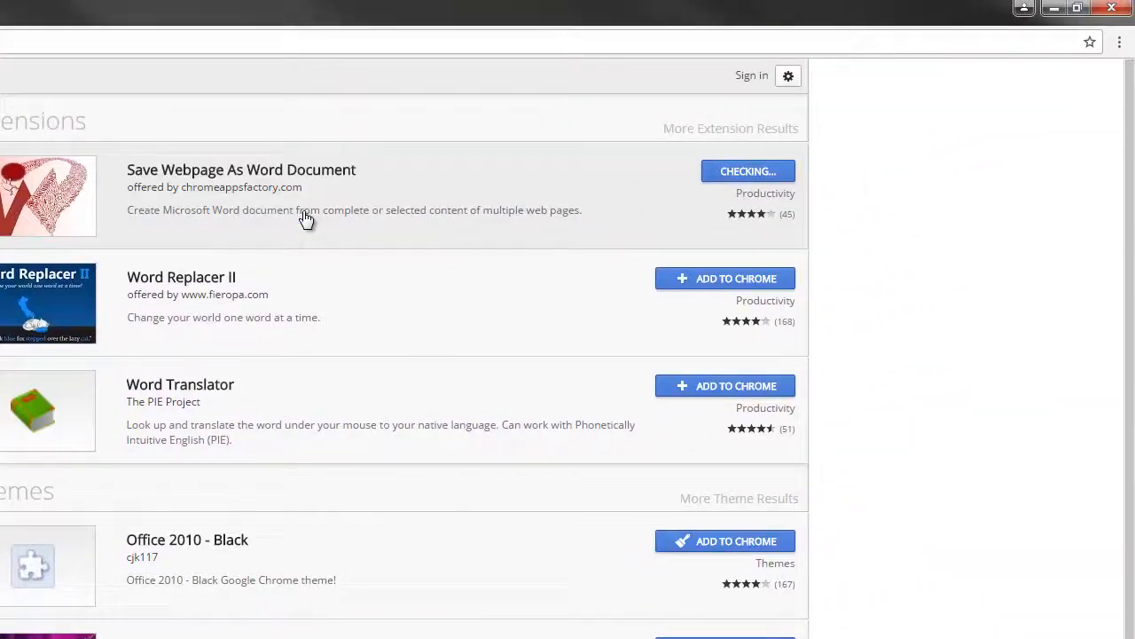
{"action": "left_click", "coordinate": [748, 171]}
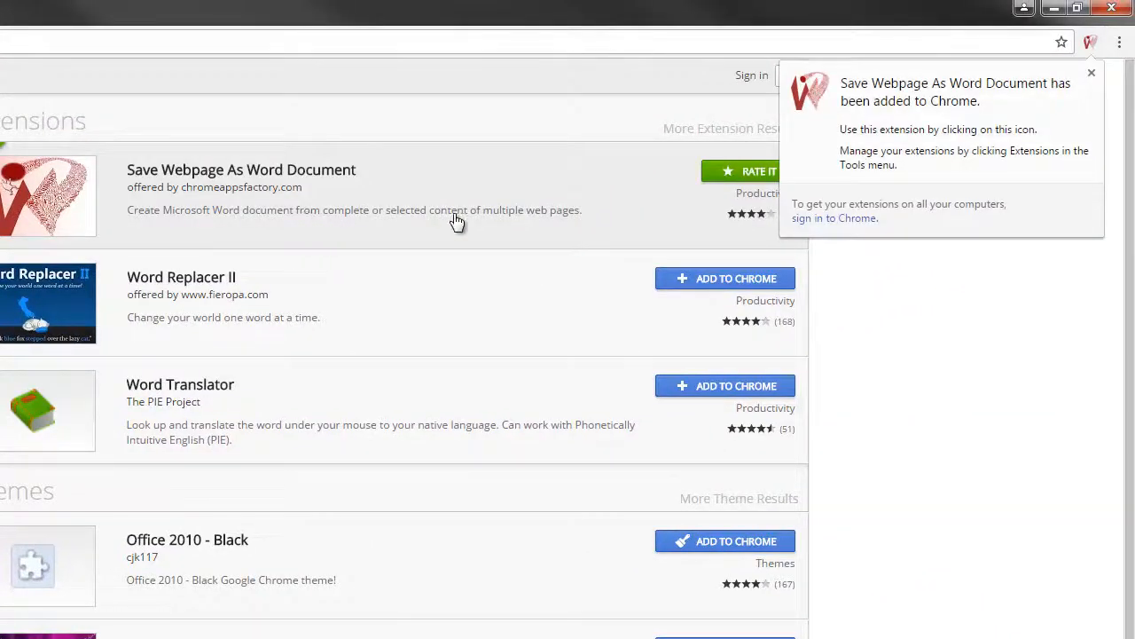
{"action": "mouse_move", "coordinate": [1091, 44]}
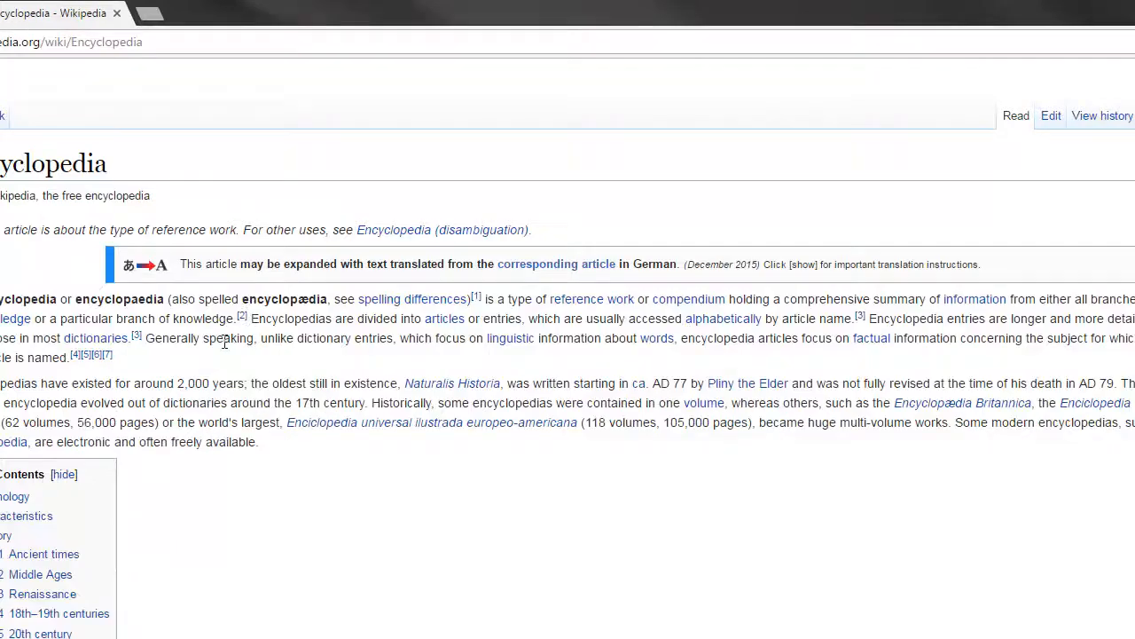
{"action": "mouse_move", "coordinate": [444, 319]}
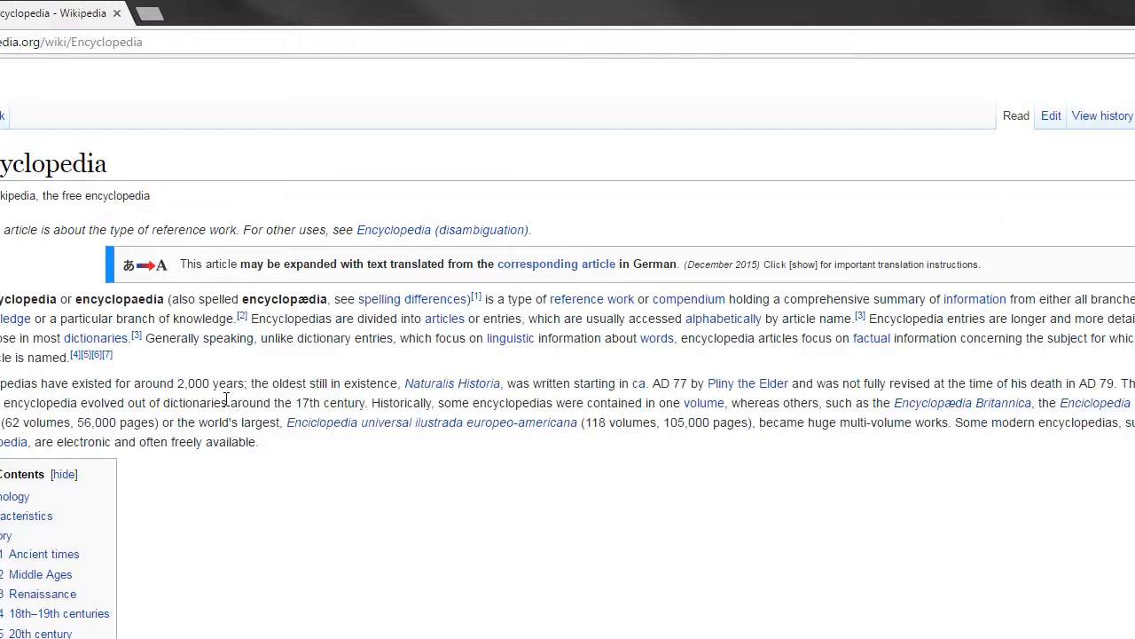
{"action": "mouse_move", "coordinate": [329, 370]}
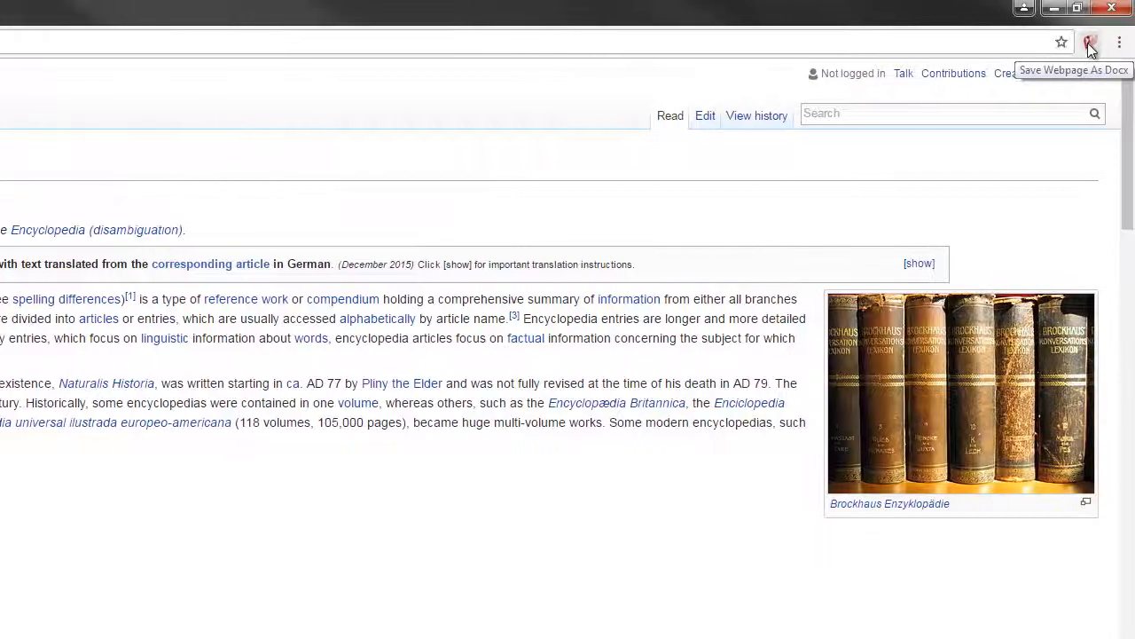
On the Encyclopedia article, dismiss the extension notice and open its download options
{"action": "left_click", "coordinate": [1091, 42]}
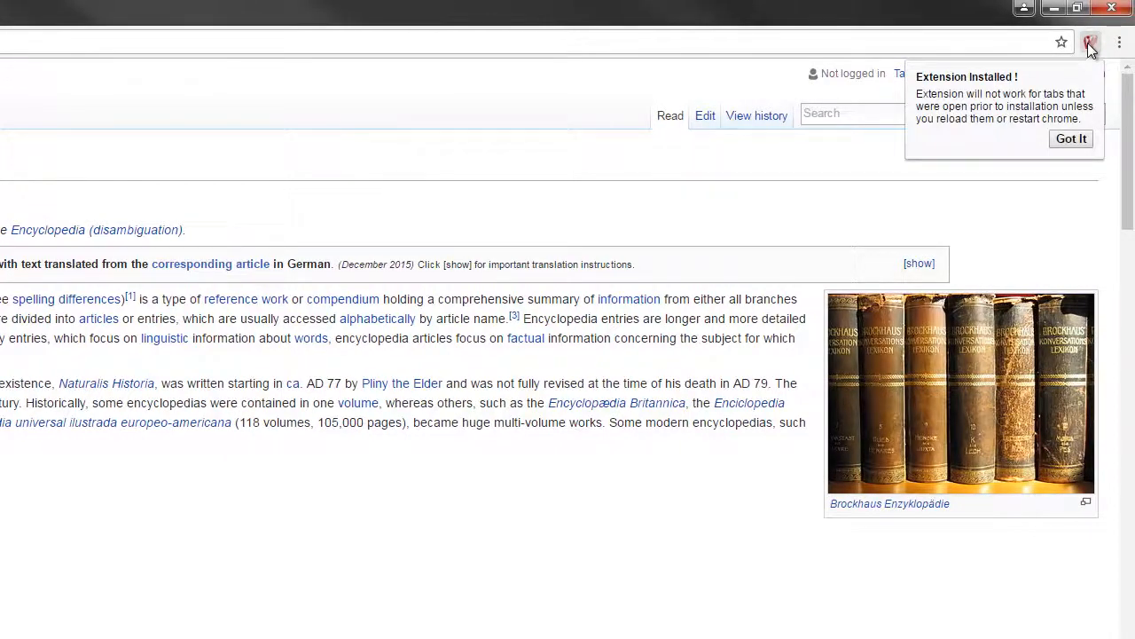
{"action": "left_click", "coordinate": [1071, 139]}
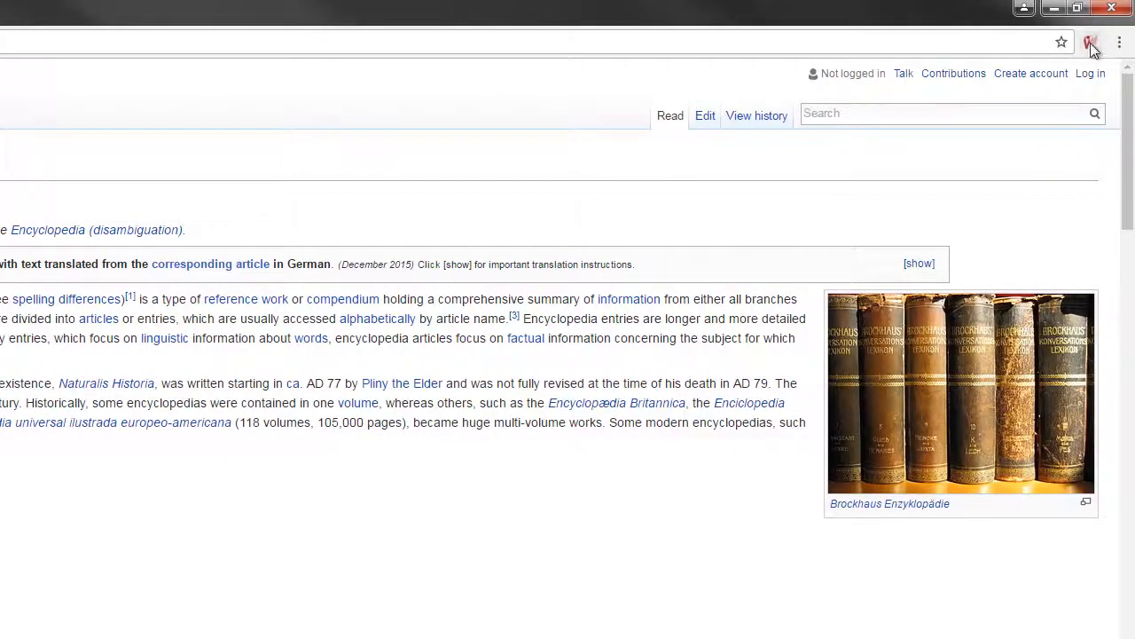
{"action": "left_click", "coordinate": [1092, 42]}
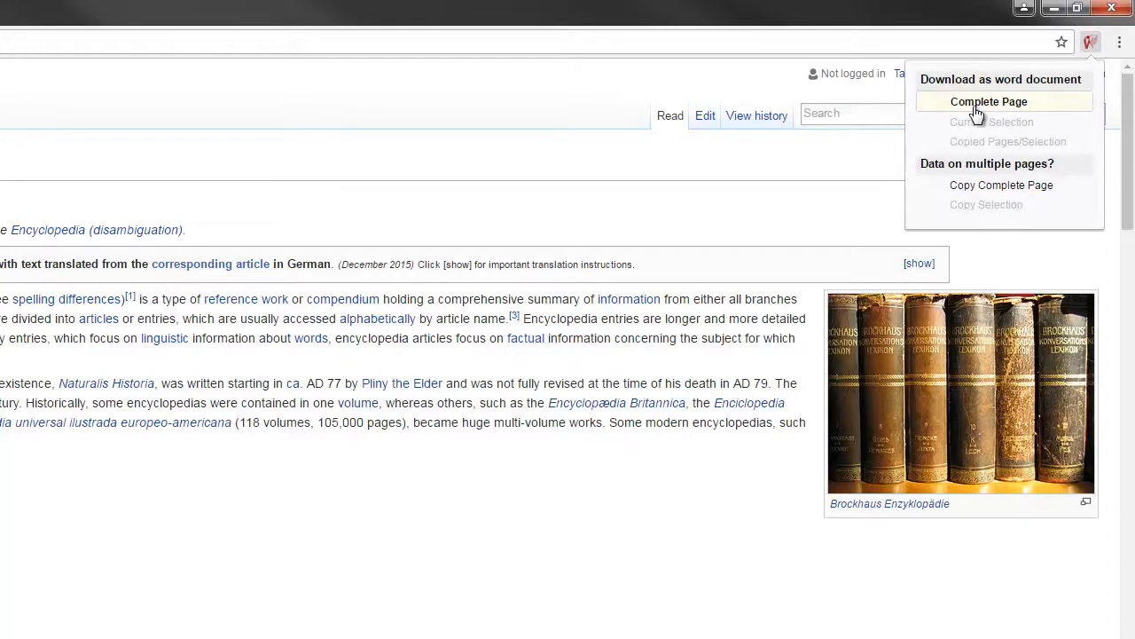
{"action": "mouse_move", "coordinate": [940, 183]}
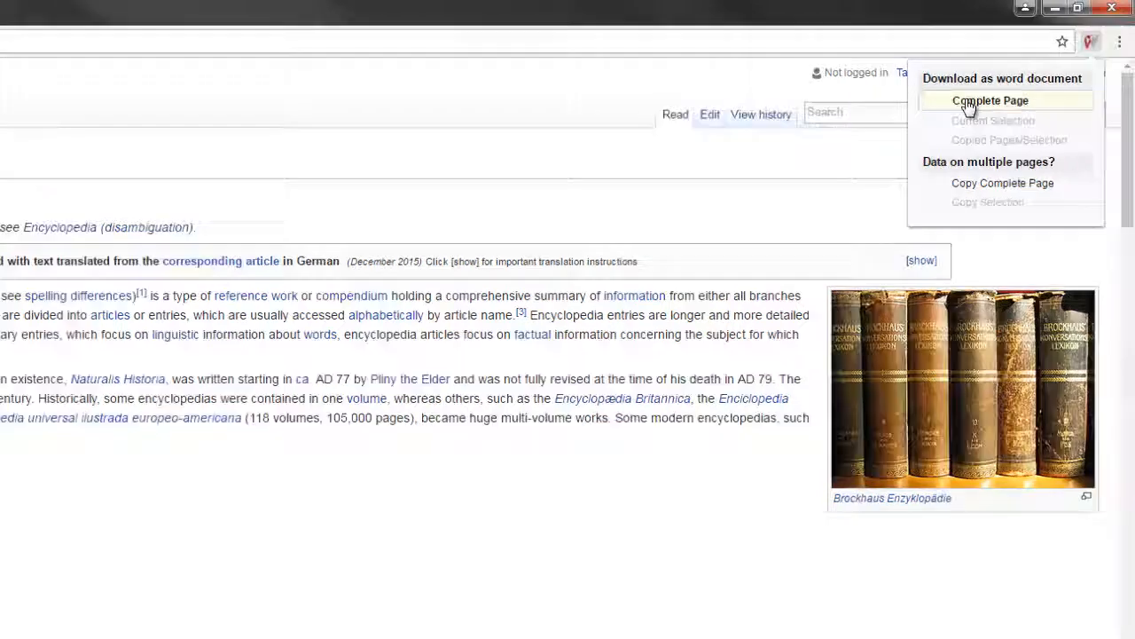
Export the complete page as 'Encyclopedia - Wikipedia.doc', download it, and open the file
{"action": "left_click", "coordinate": [990, 100]}
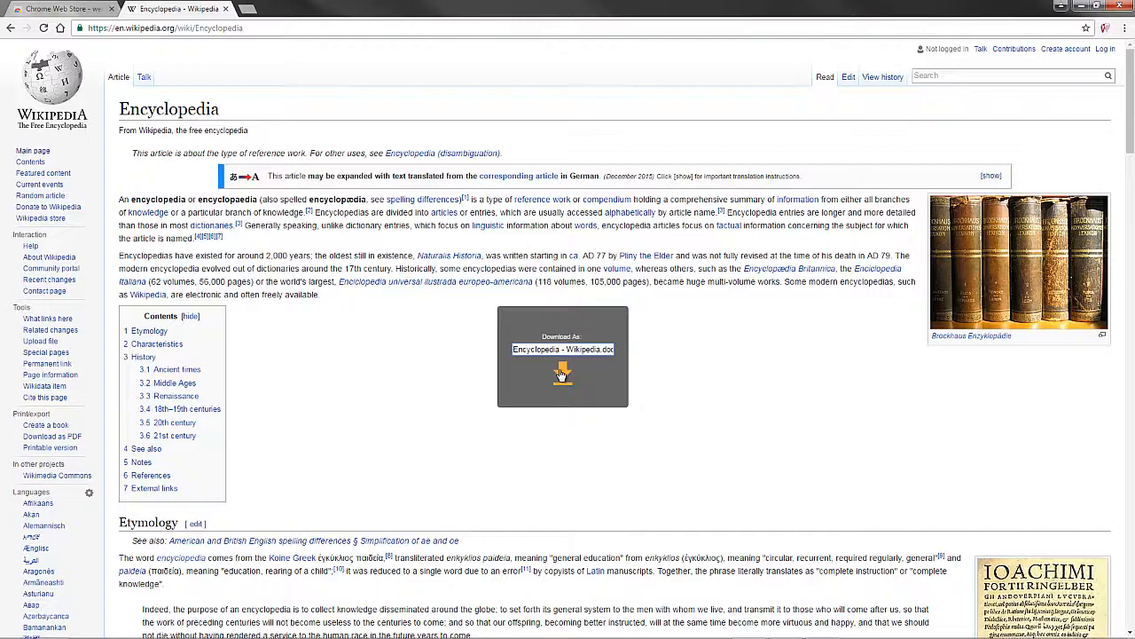
{"action": "left_click", "coordinate": [562, 371]}
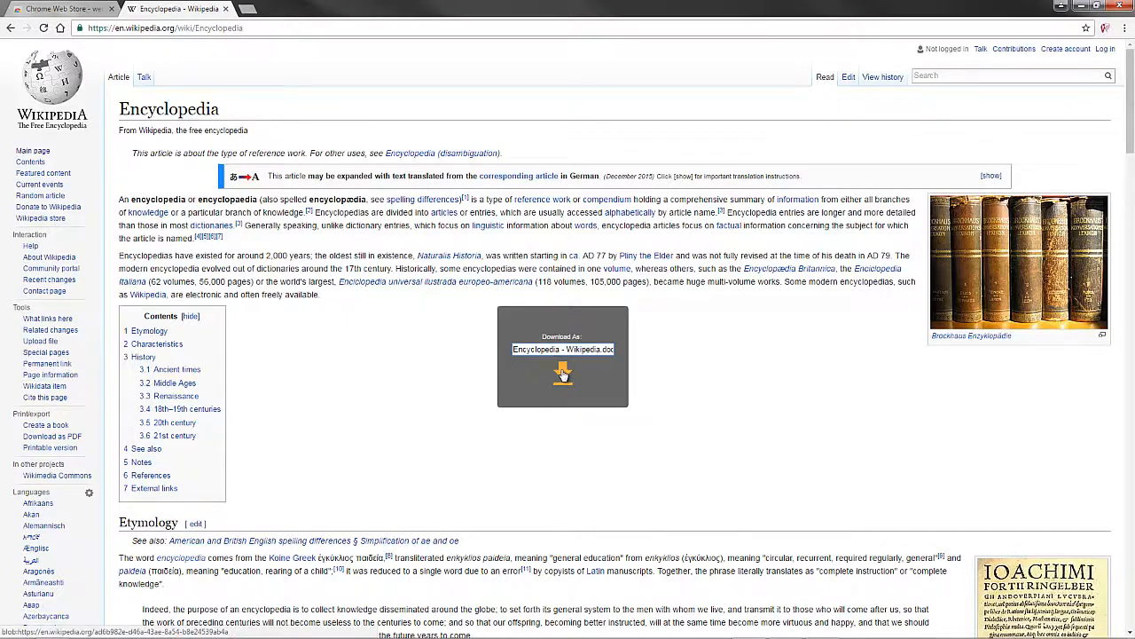
{"action": "left_click", "coordinate": [563, 372]}
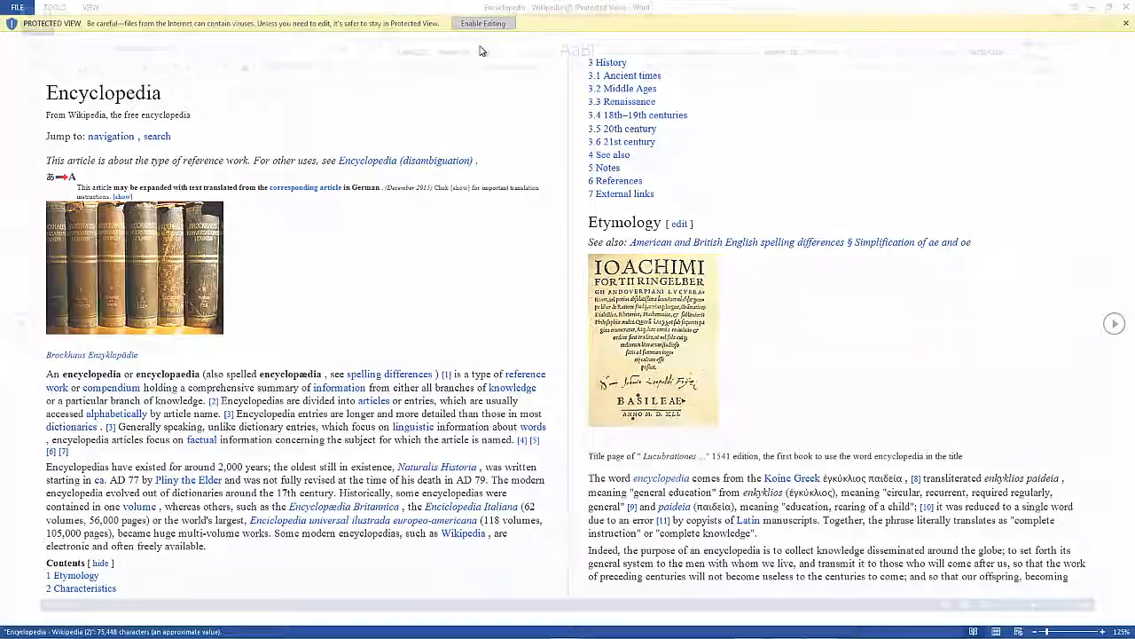
Enable editing on the Encyclopedia document's Protected View bar
{"action": "left_click", "coordinate": [483, 23]}
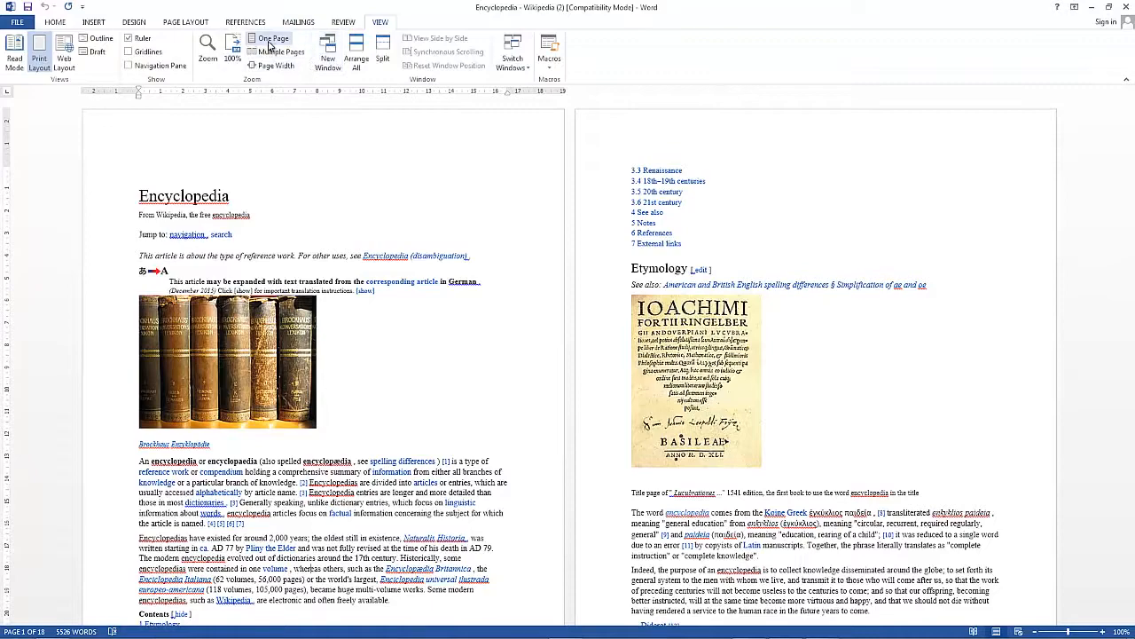
Switch to One Page view and scroll through the Etymology and Characteristics pages
{"action": "left_click", "coordinate": [272, 38]}
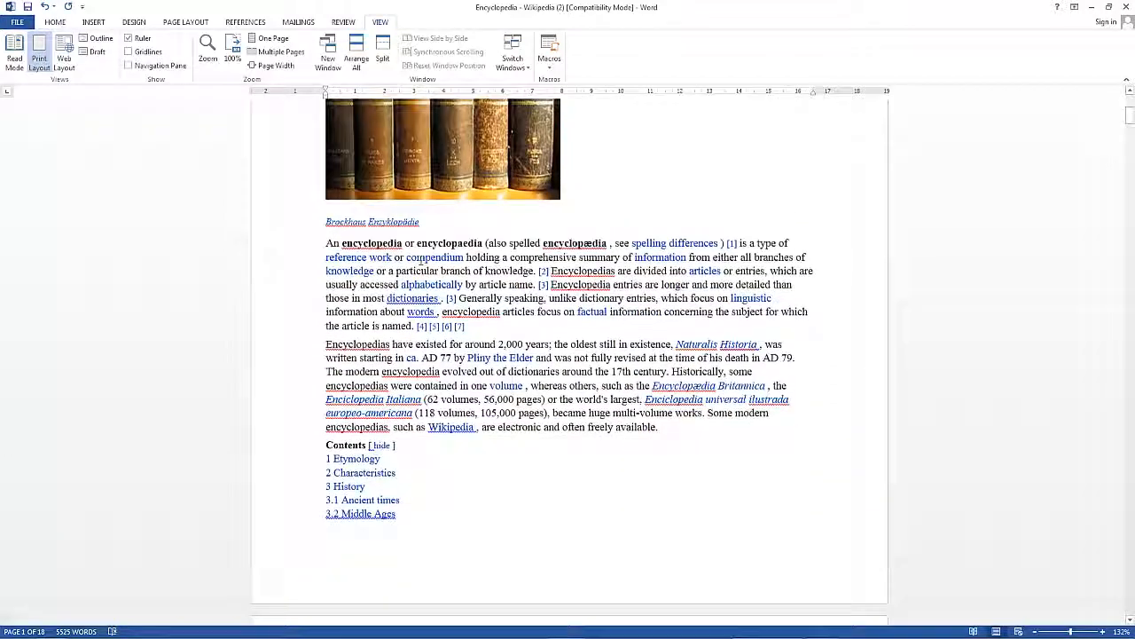
{"action": "scroll", "scroll_direction": "down", "scroll_amount": 3}
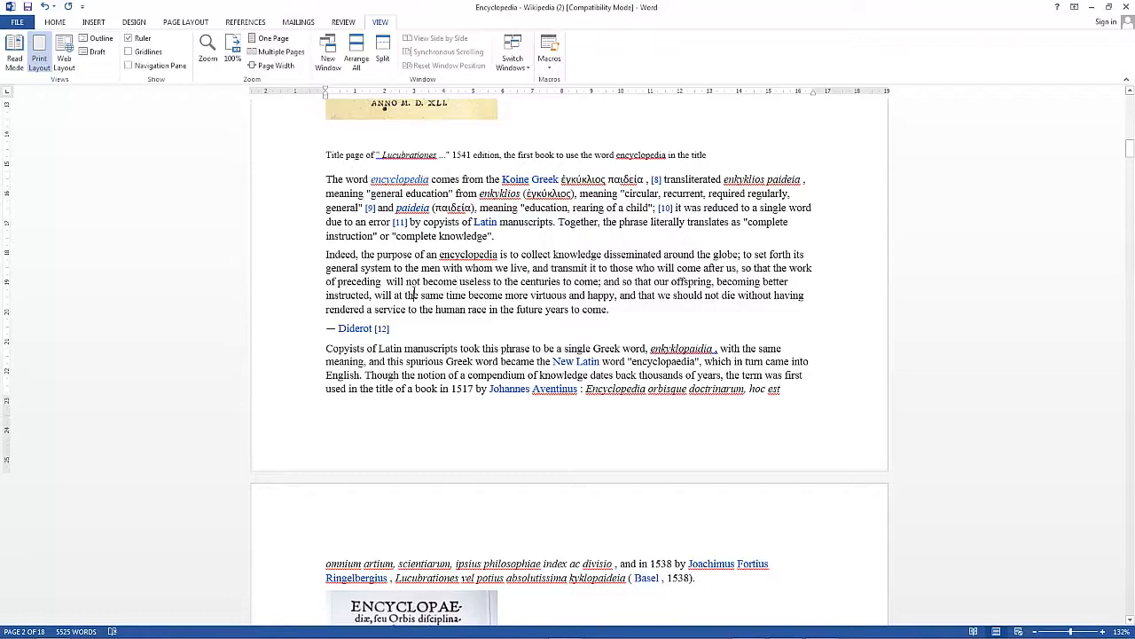
{"action": "scroll", "scroll_direction": "down", "scroll_amount": 3}
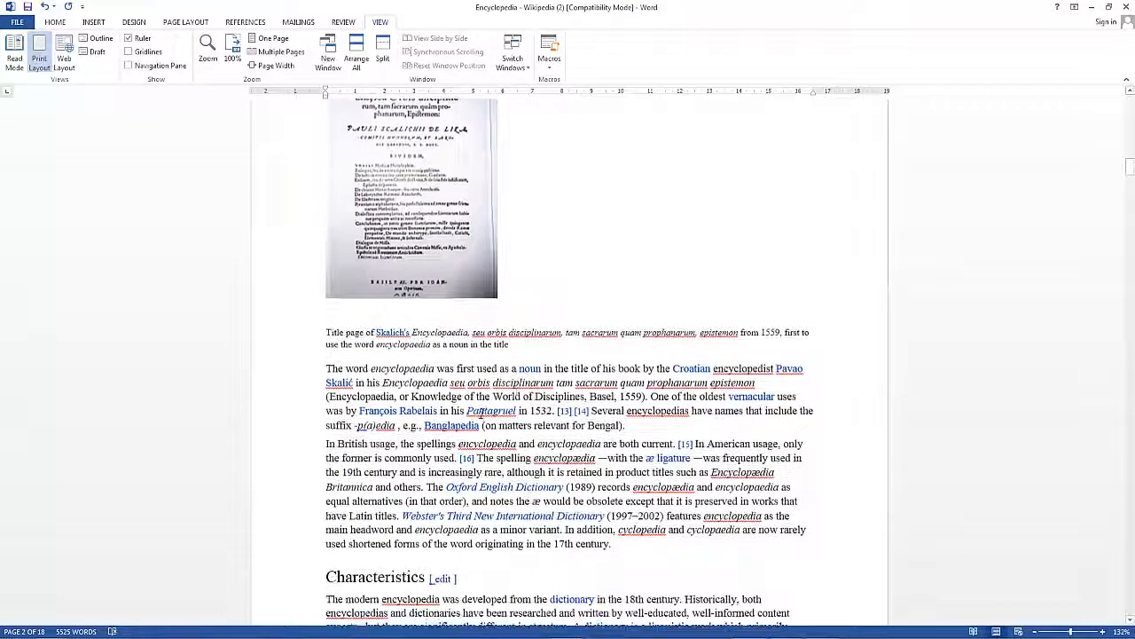
{"action": "scroll", "scroll_direction": "down", "scroll_amount": 3}
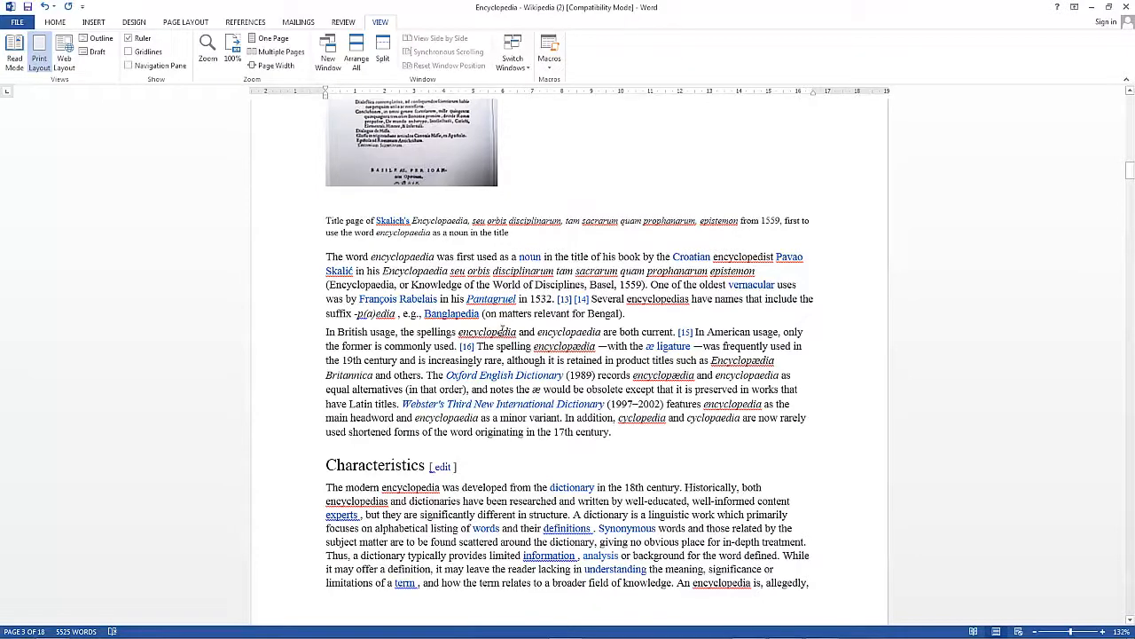
{"action": "scroll", "scroll_direction": "down", "scroll_amount": 3}
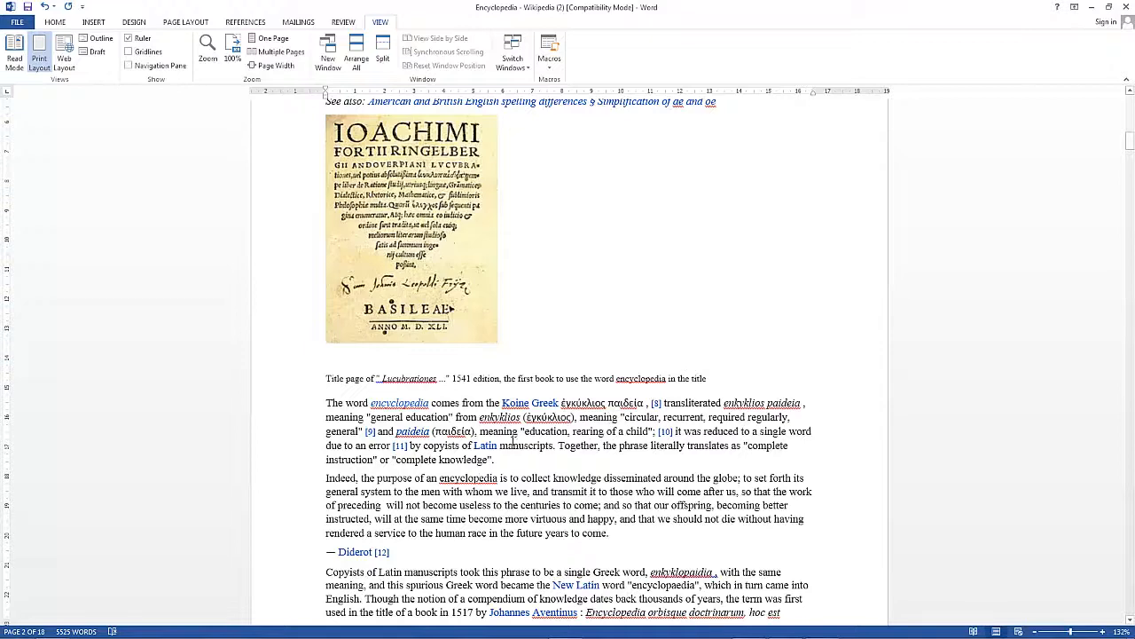
{"action": "scroll", "scroll_direction": "down", "scroll_amount": 3}
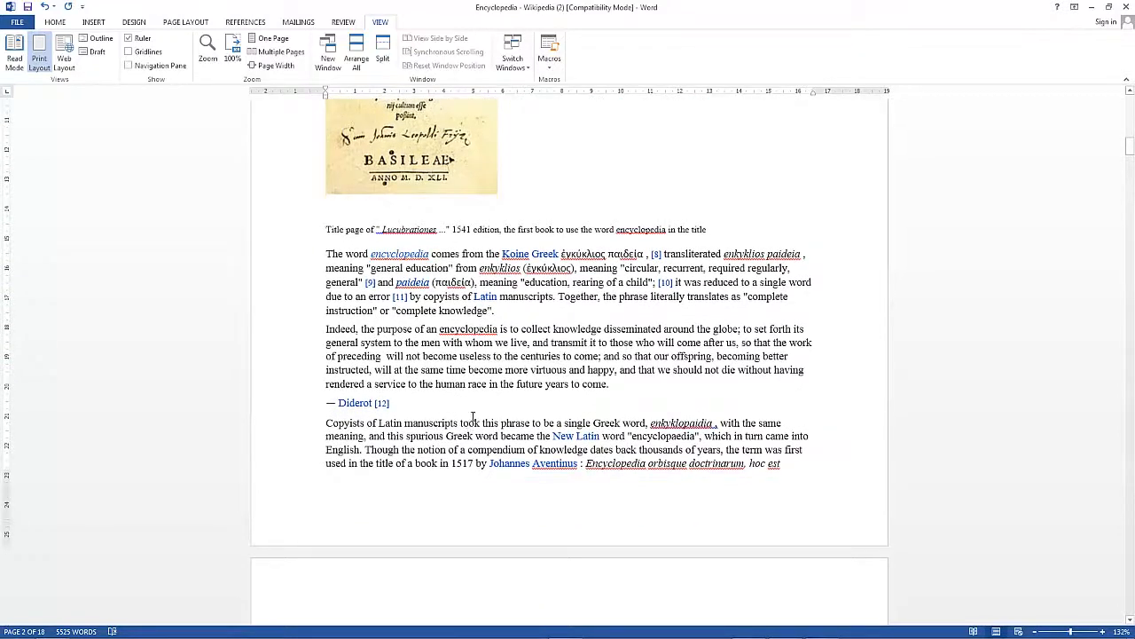